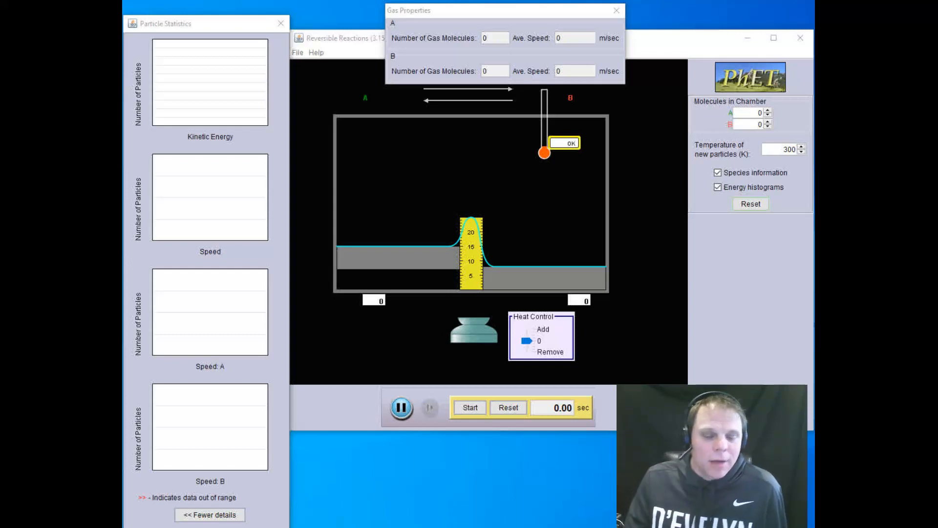
mouse_move(165, 191)
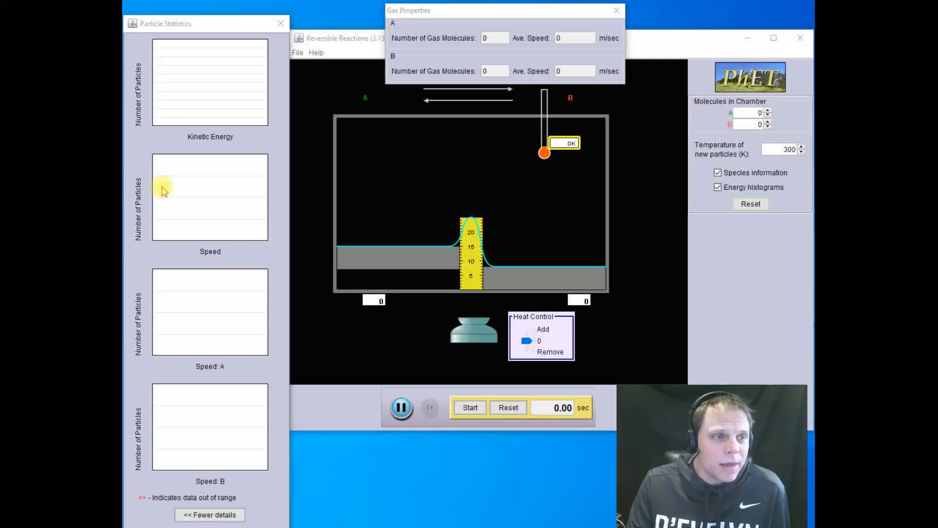
mouse_move(406, 90)
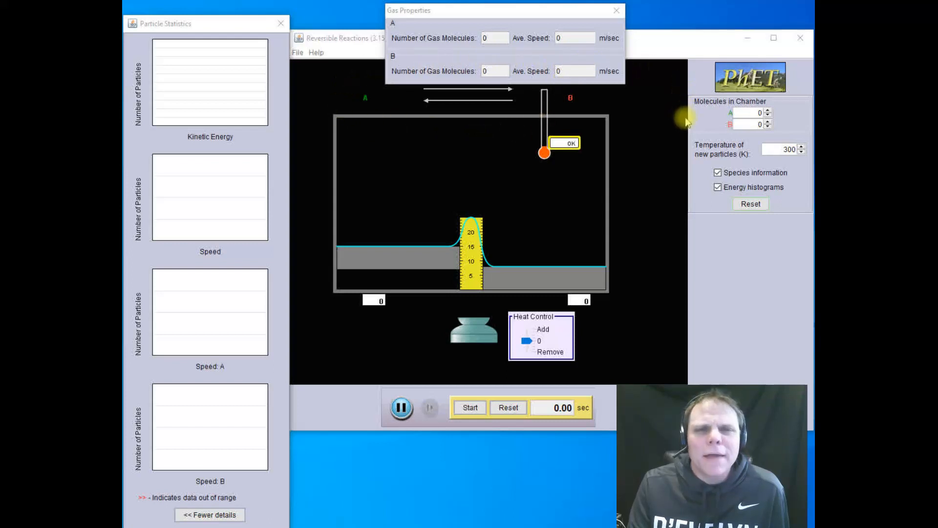
mouse_move(694, 134)
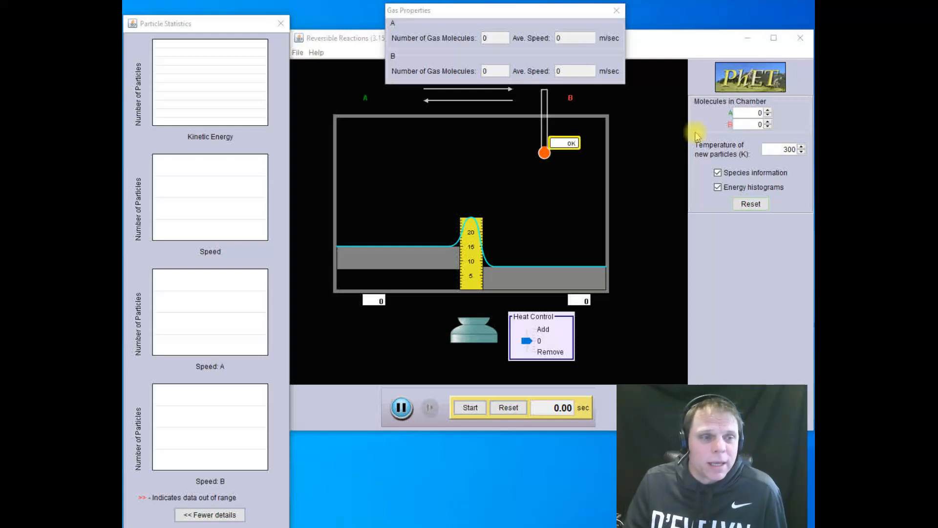
mouse_move(529, 219)
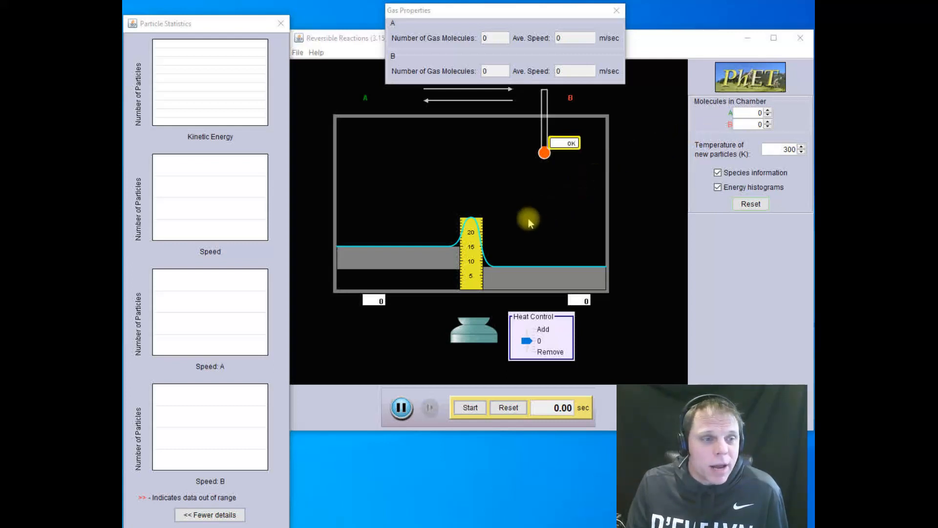
mouse_move(433, 233)
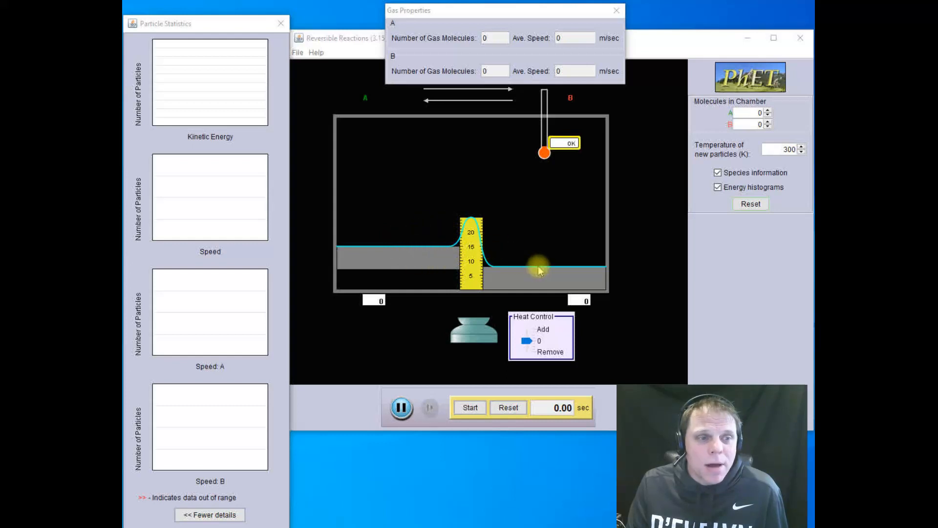
mouse_move(423, 251)
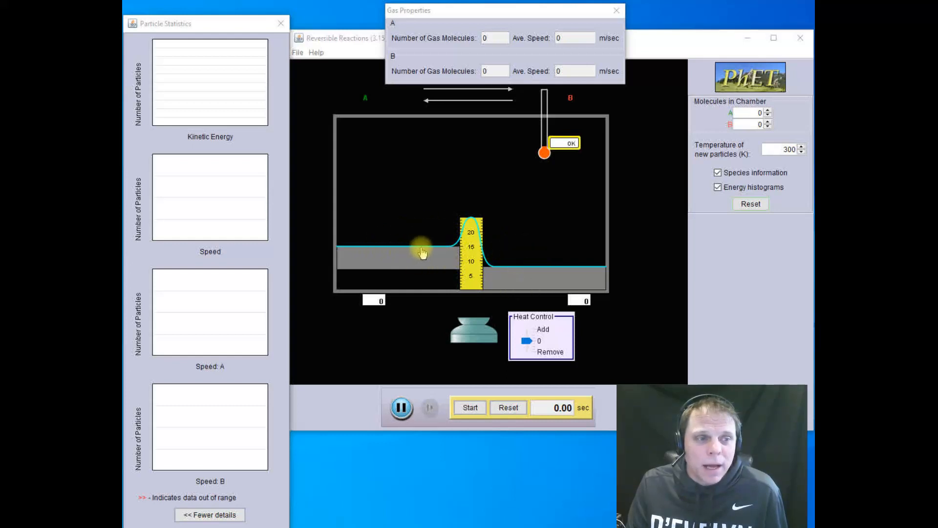
mouse_move(547, 278)
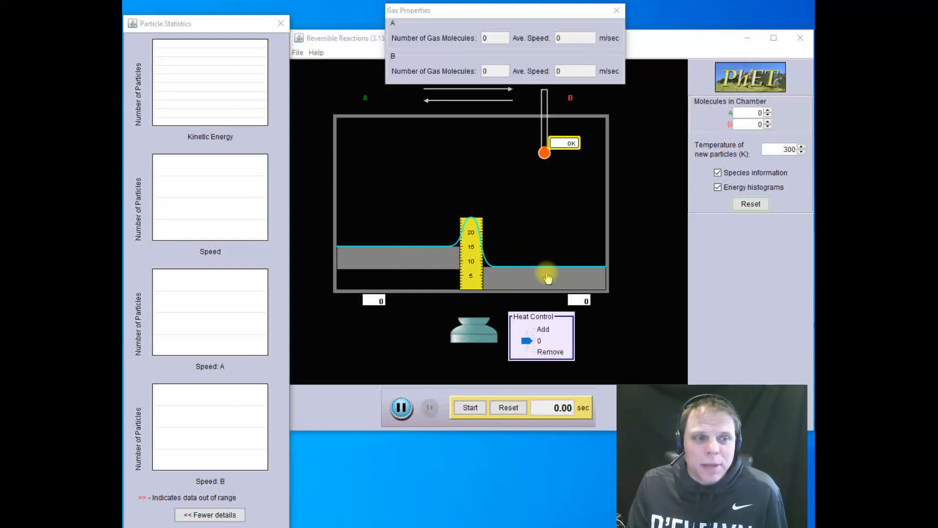
mouse_move(406, 254)
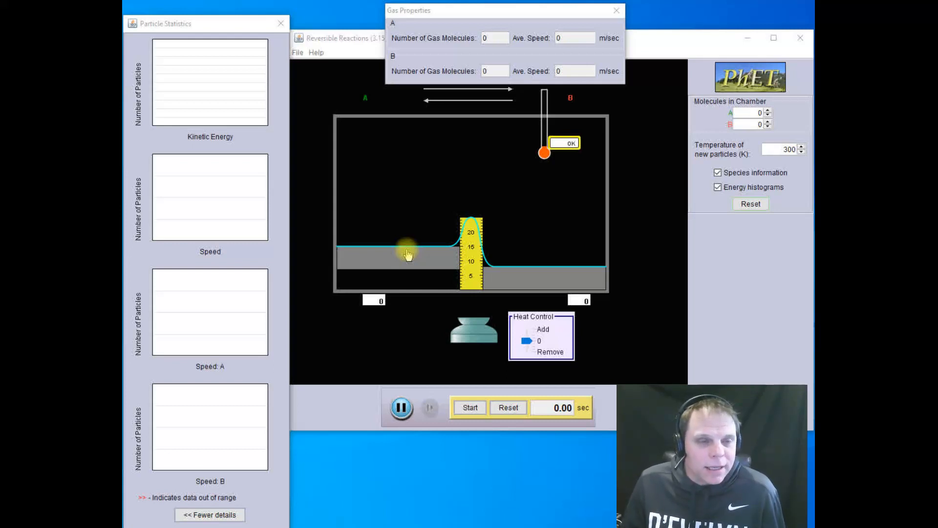
mouse_move(521, 278)
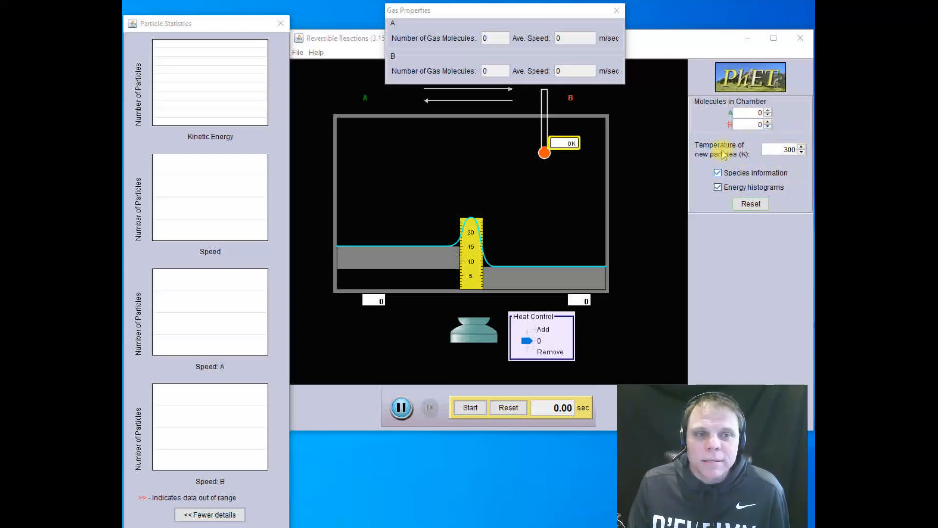
mouse_move(786, 232)
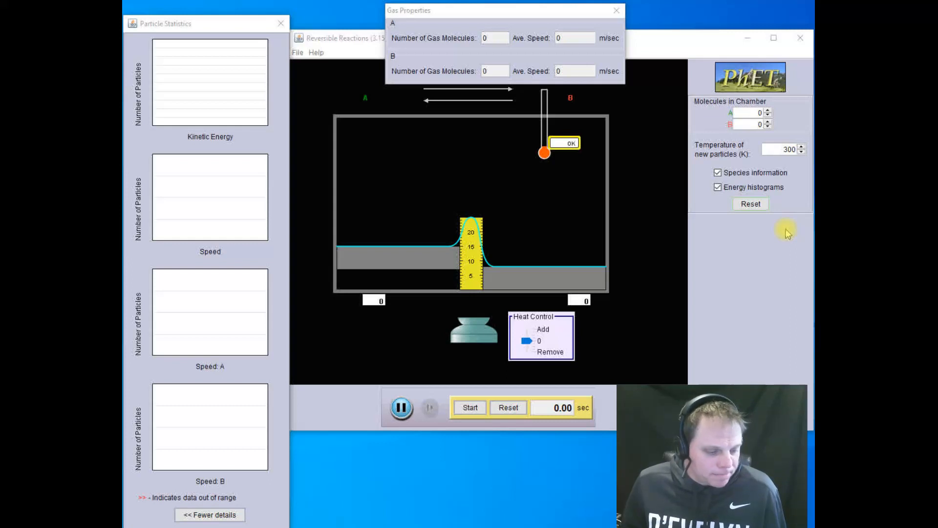
mouse_move(493, 267)
text(50)
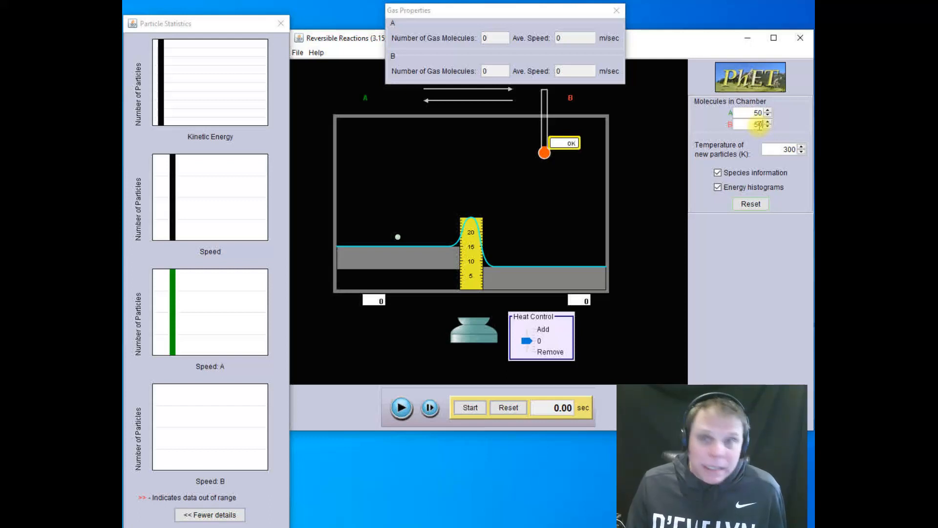
mouse_move(674, 199)
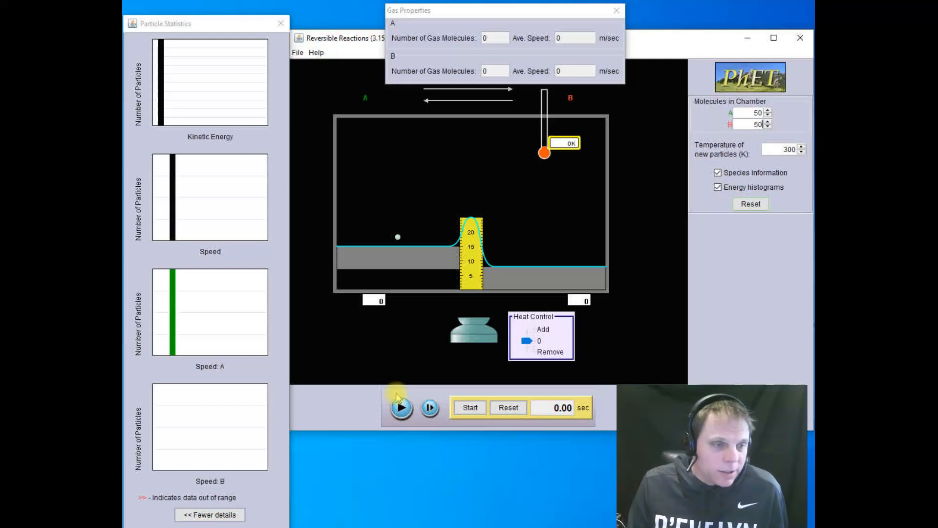
click(400, 407)
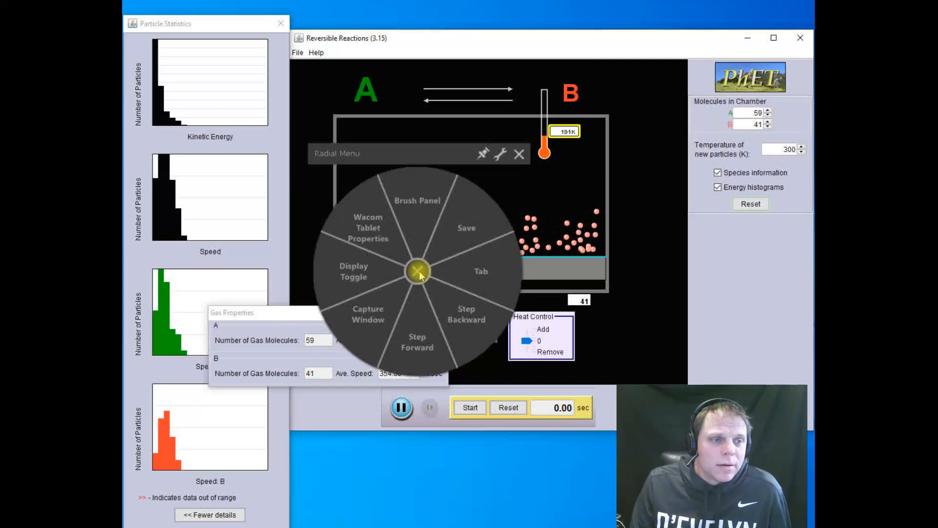
click(417, 272)
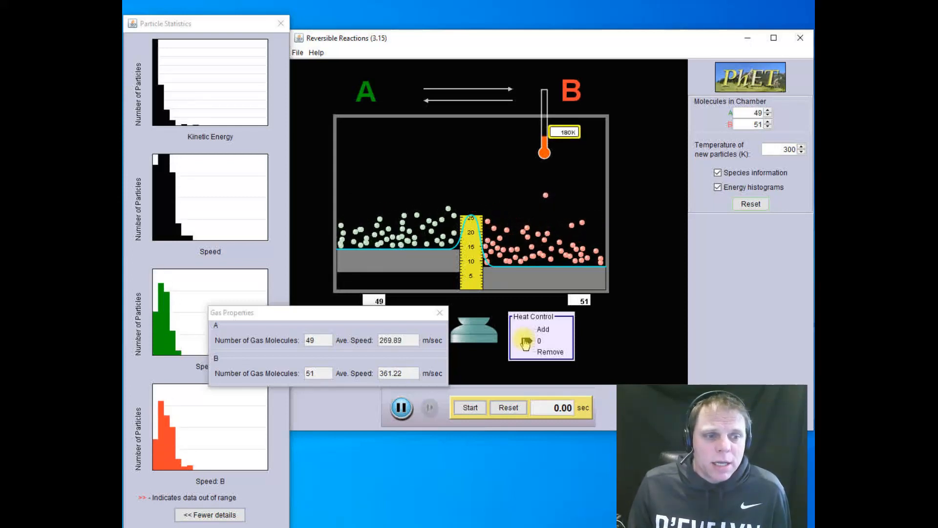
Step: Add heat repeatedly until the thermometer reads about 398 K, shifting toward 42 A and 58 B
click(542, 329)
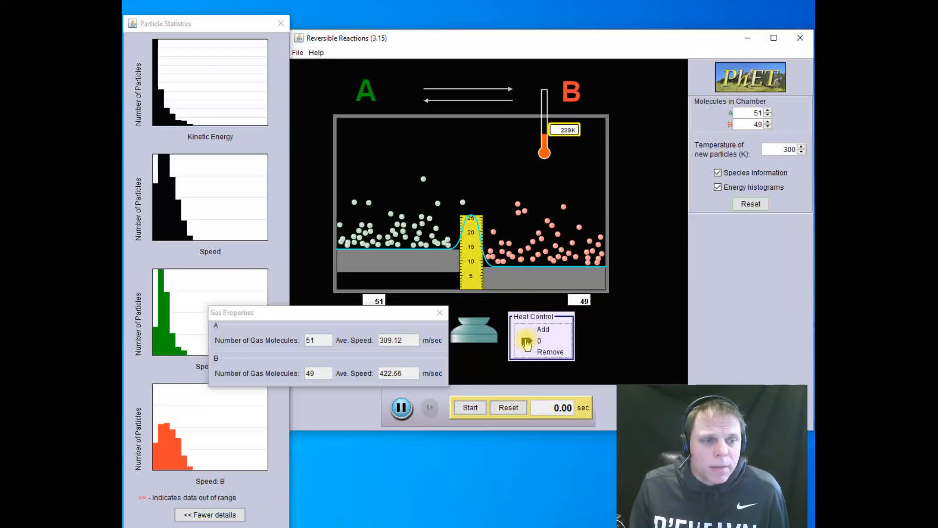
click(541, 328)
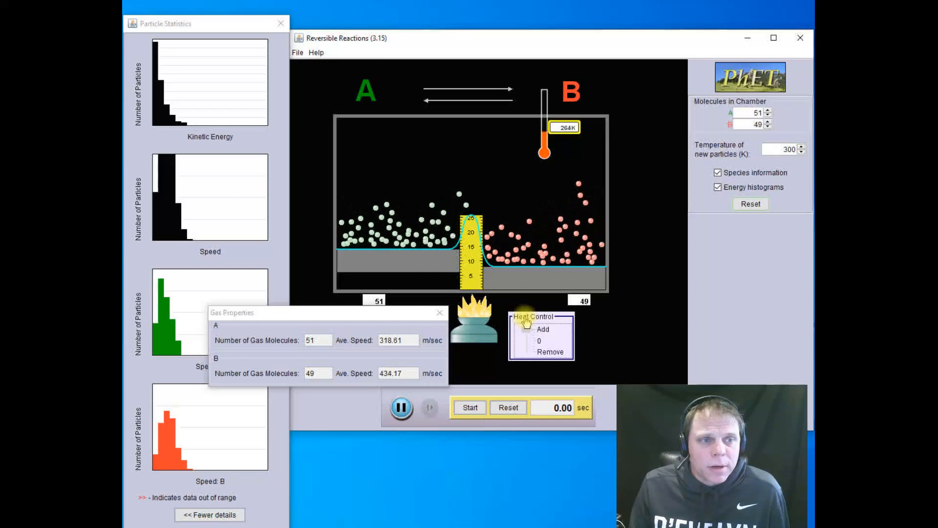
click(524, 341)
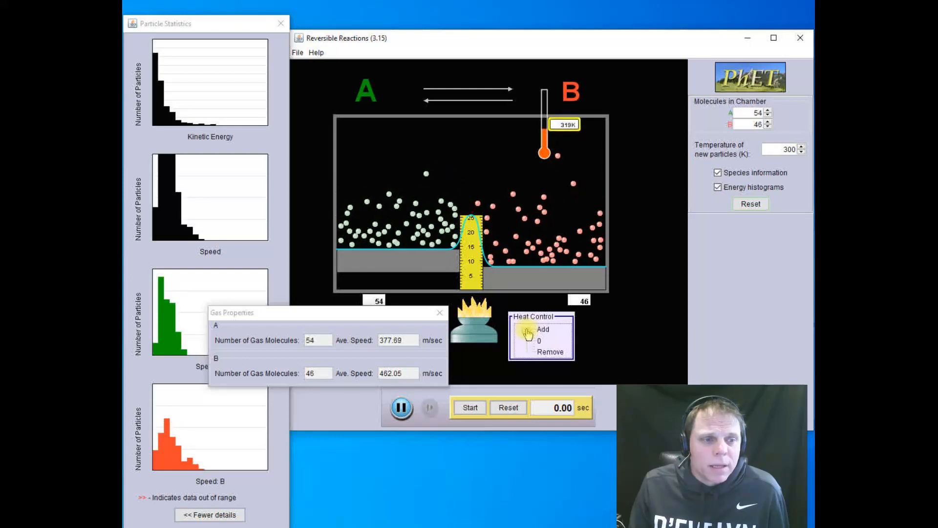
click(541, 329)
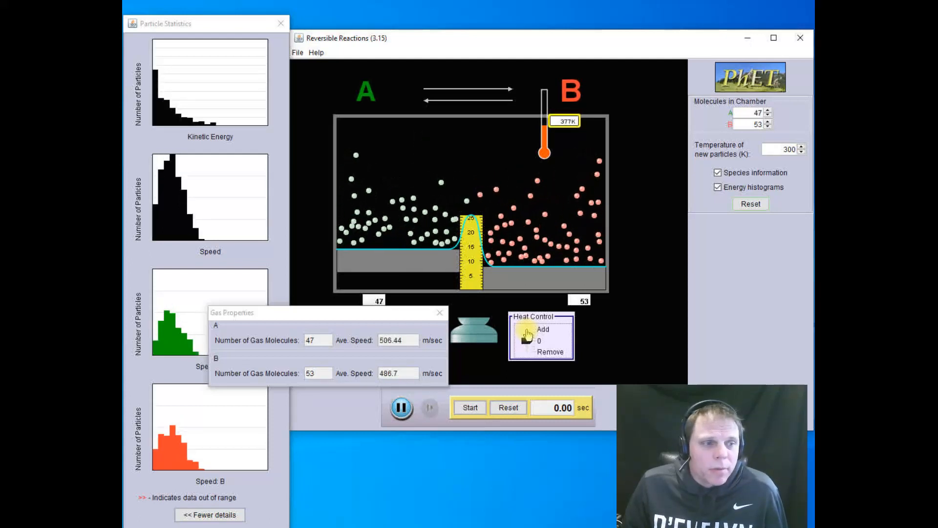
click(542, 329)
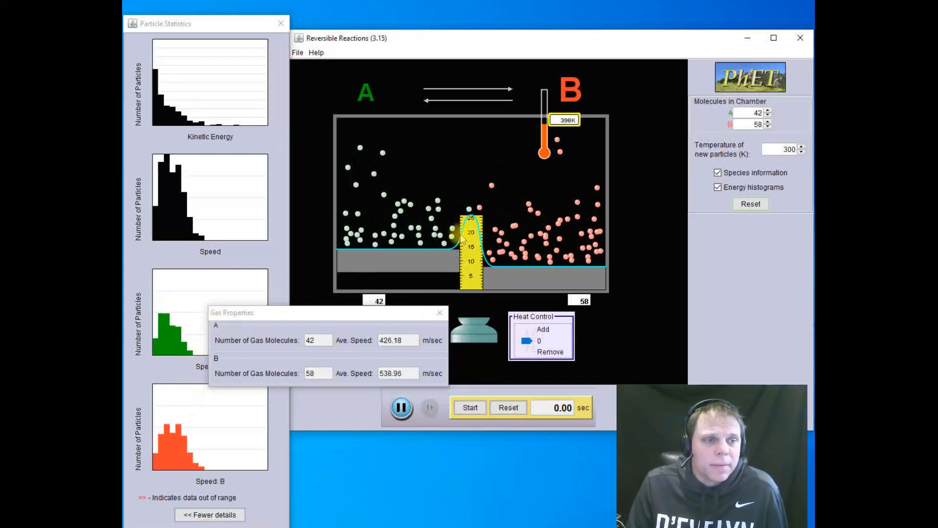
Step: Pump in more heat until the thermometer nears its top and speeds exceed 1000 m/s
click(529, 341)
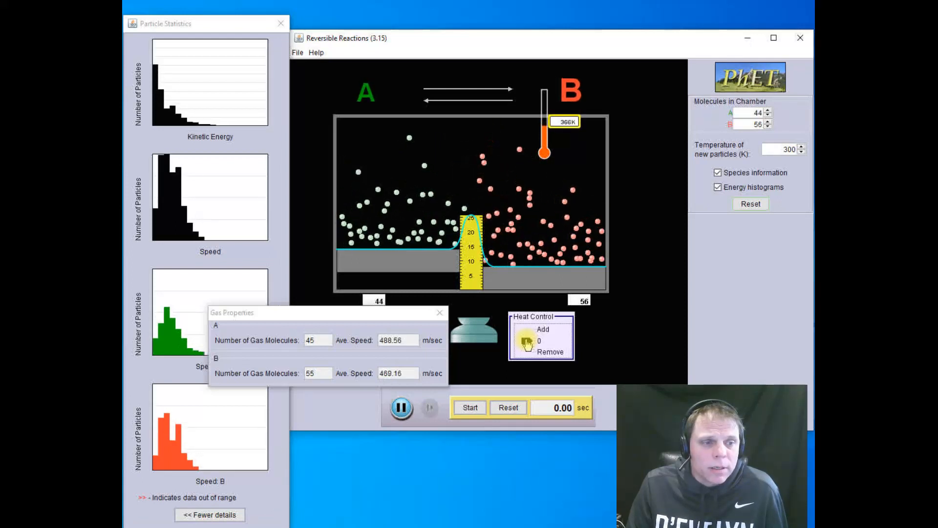
click(542, 329)
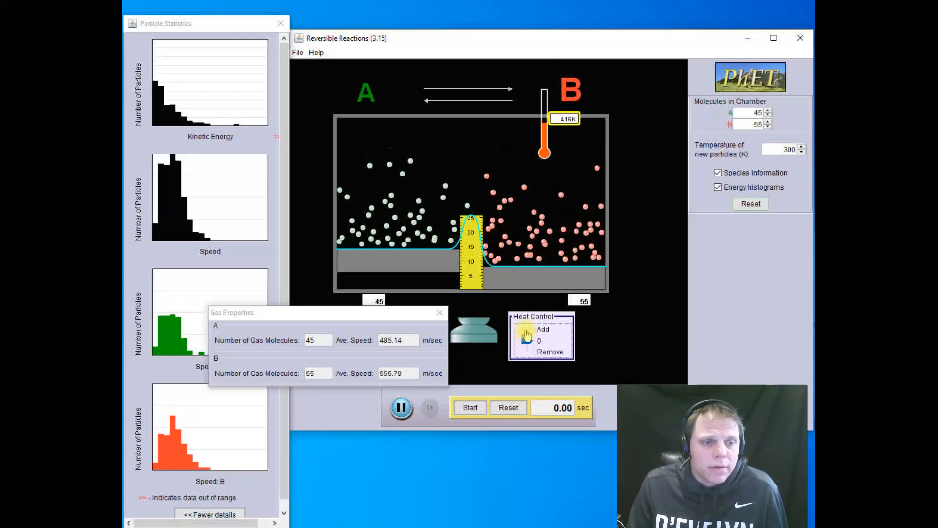
click(542, 329)
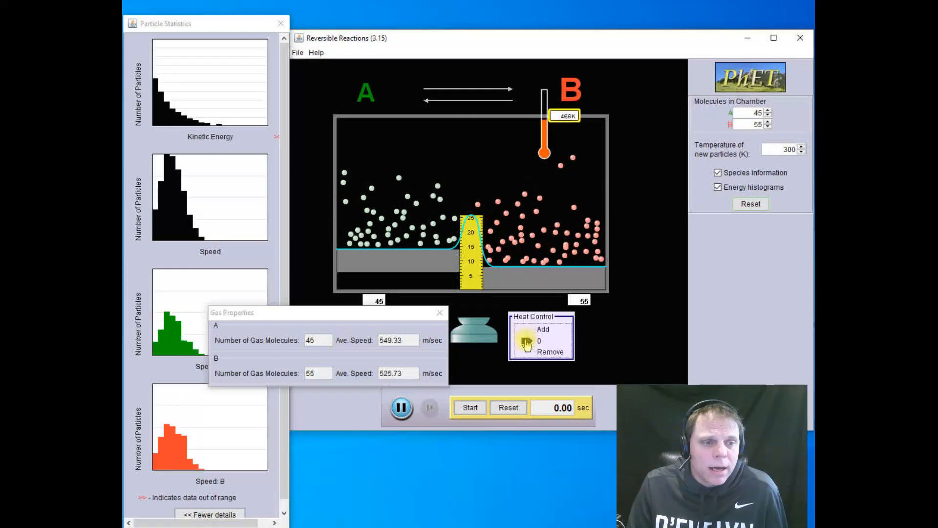
click(527, 330)
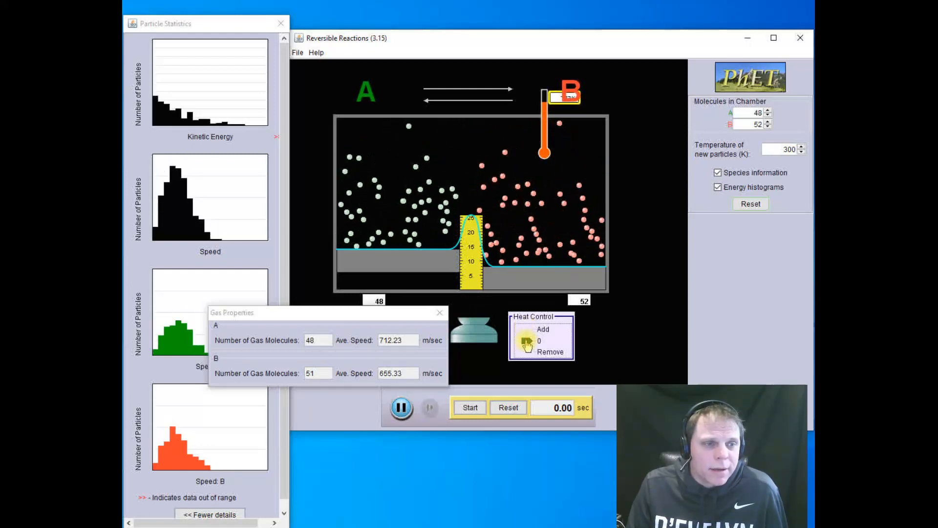
click(541, 329)
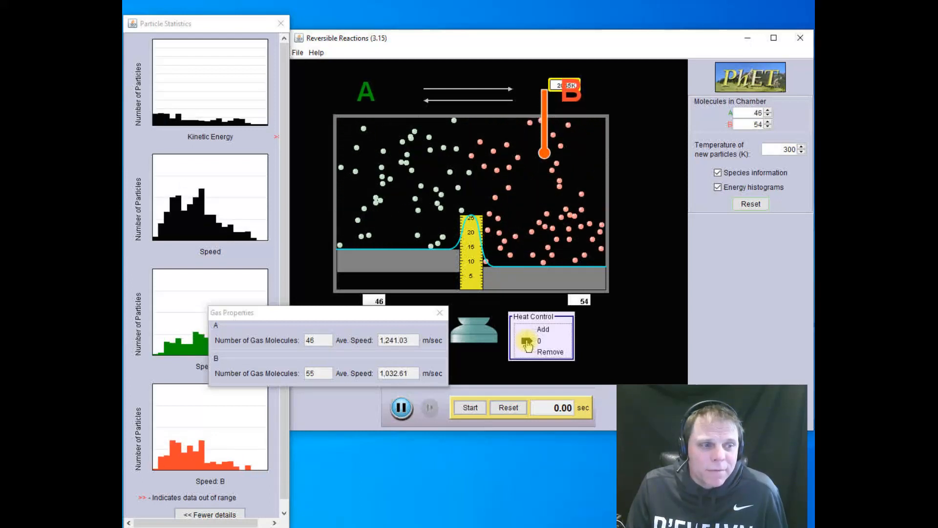
Step: Overheat the gas to about 1120 K so molecules escape, leaving 19 A and 23 B
click(530, 330)
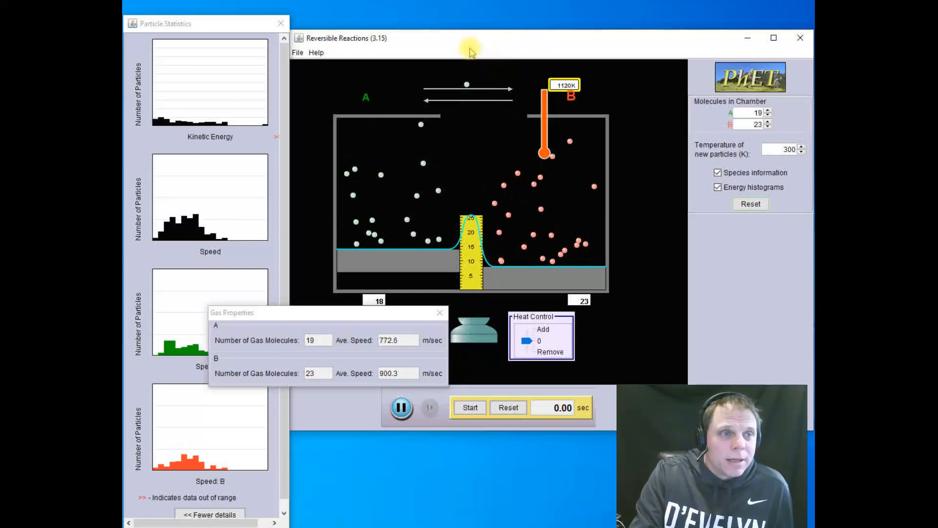
Step: Close the Reversible Reactions, Particle Statistics and Gas Properties windows
click(799, 38)
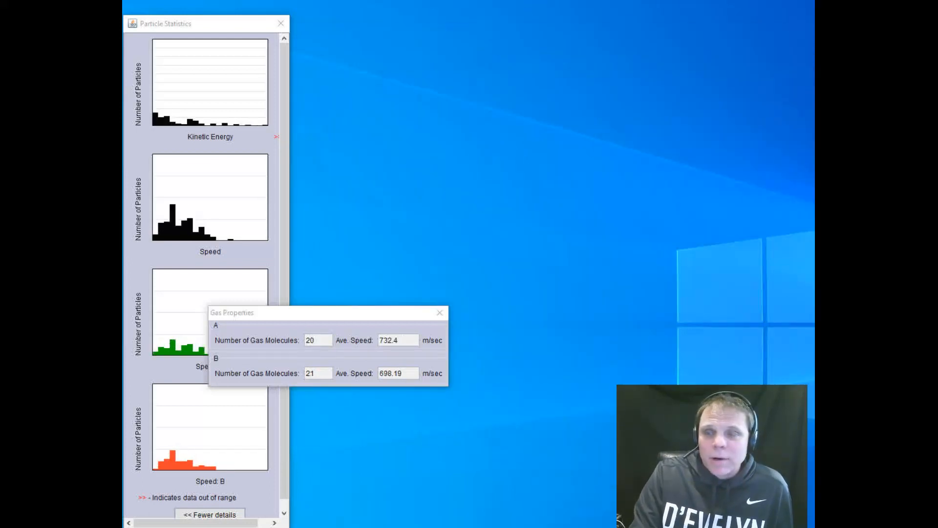
click(279, 23)
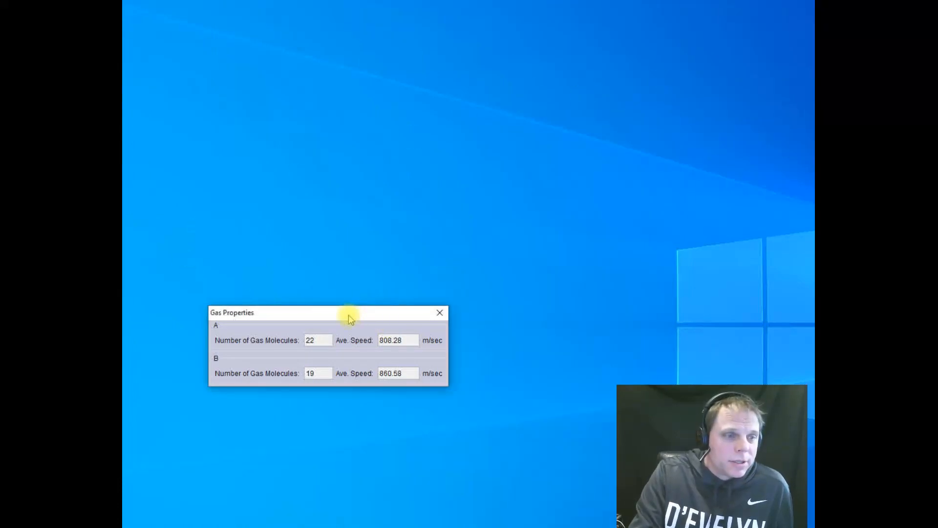
click(439, 313)
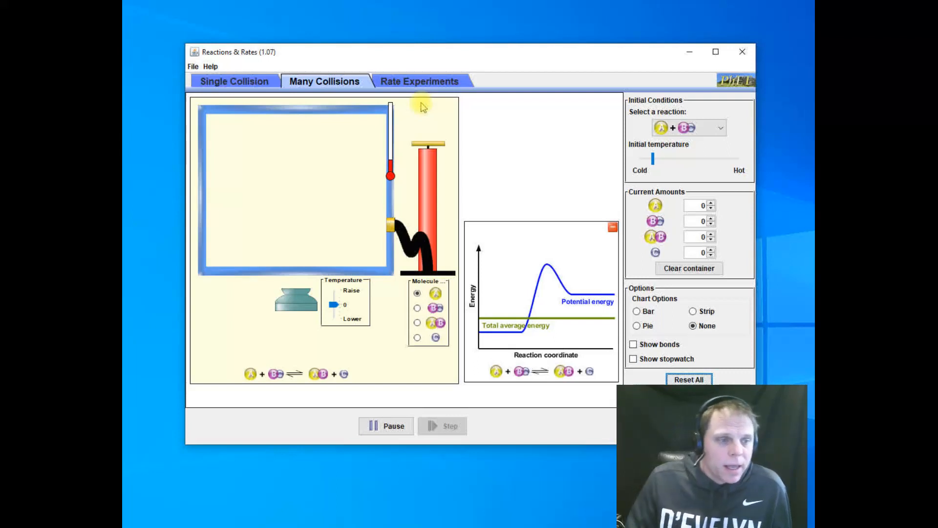
mouse_move(496, 338)
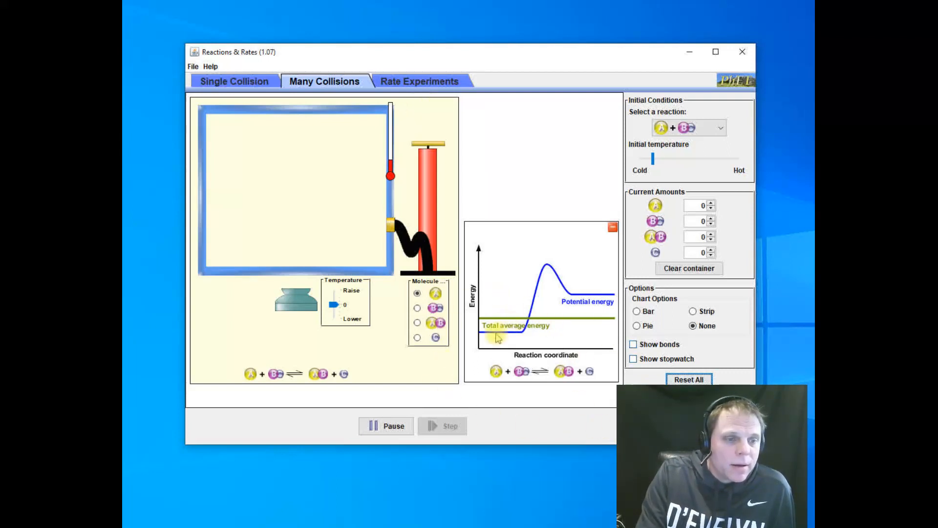
mouse_move(549, 406)
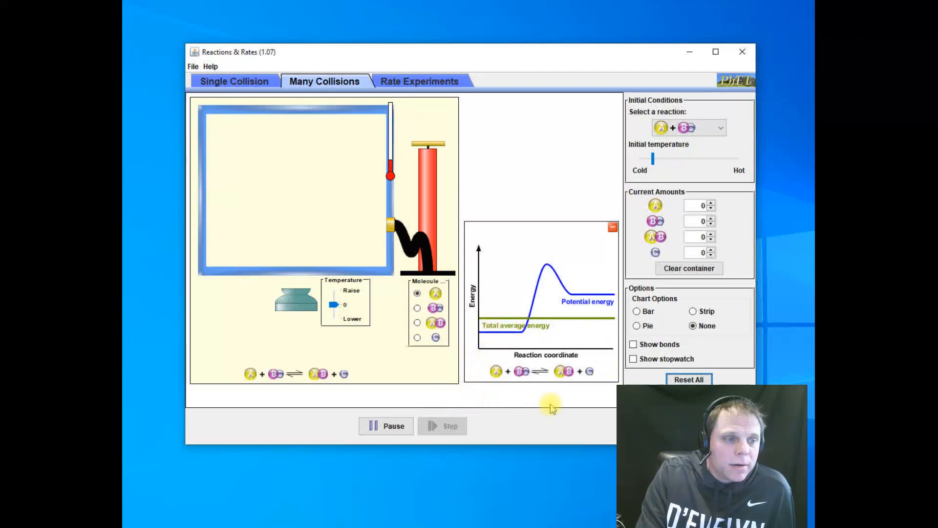
mouse_move(573, 328)
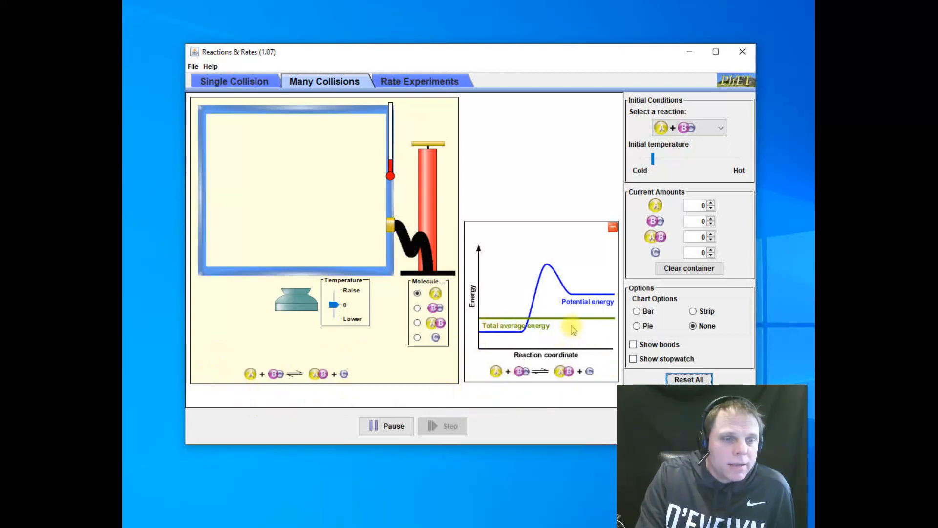
mouse_move(581, 442)
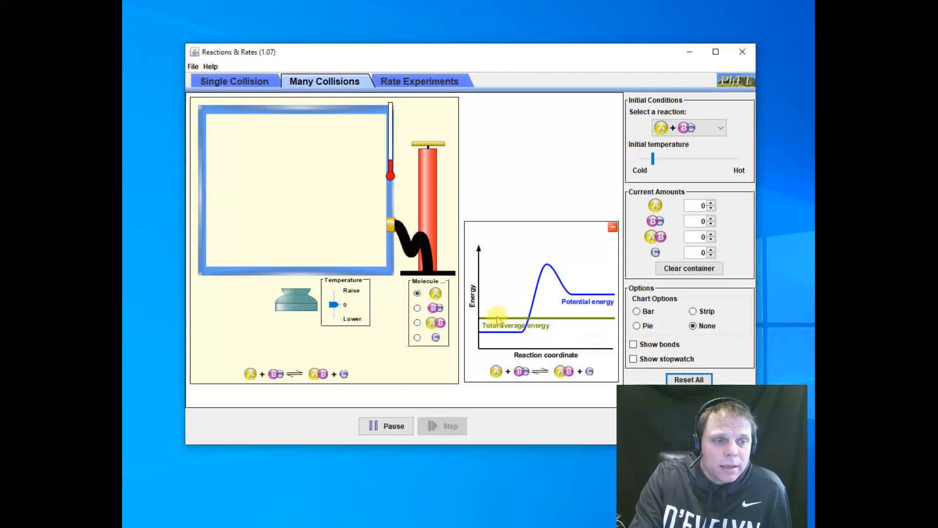
mouse_move(590, 293)
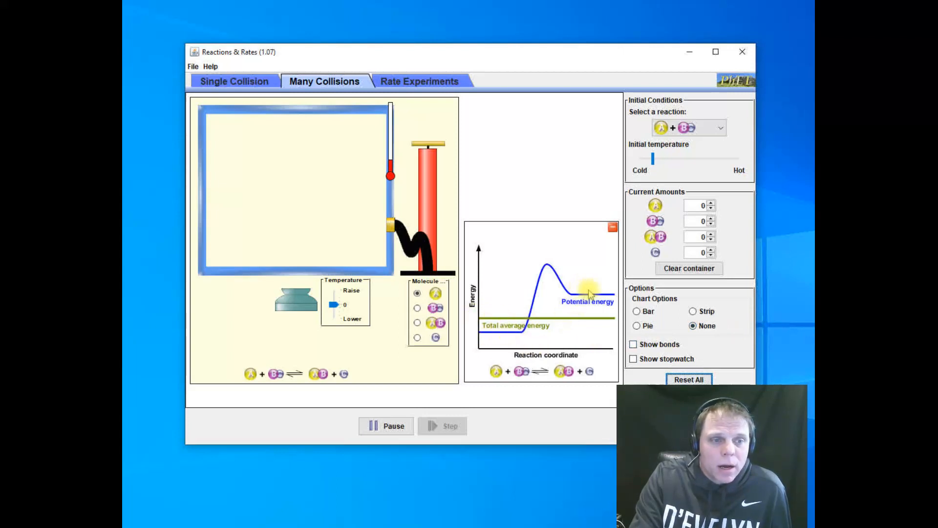
mouse_move(499, 346)
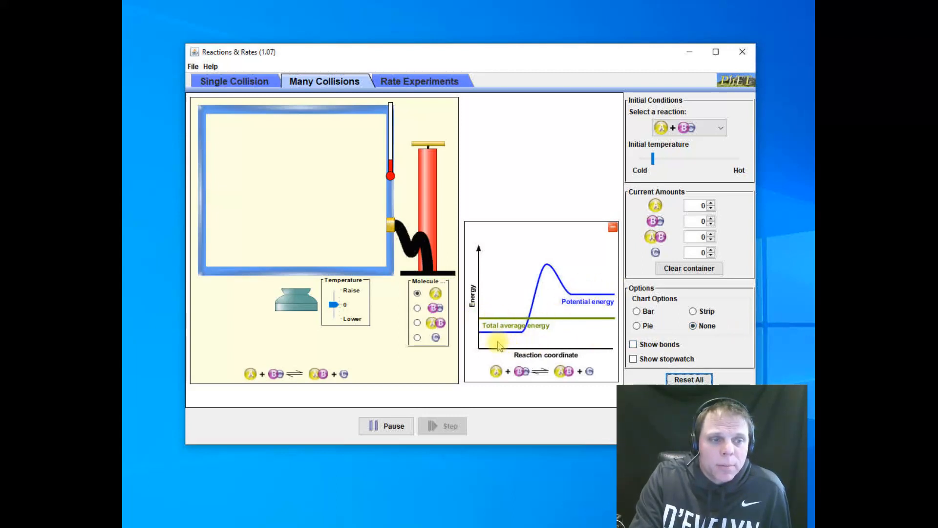
mouse_move(607, 296)
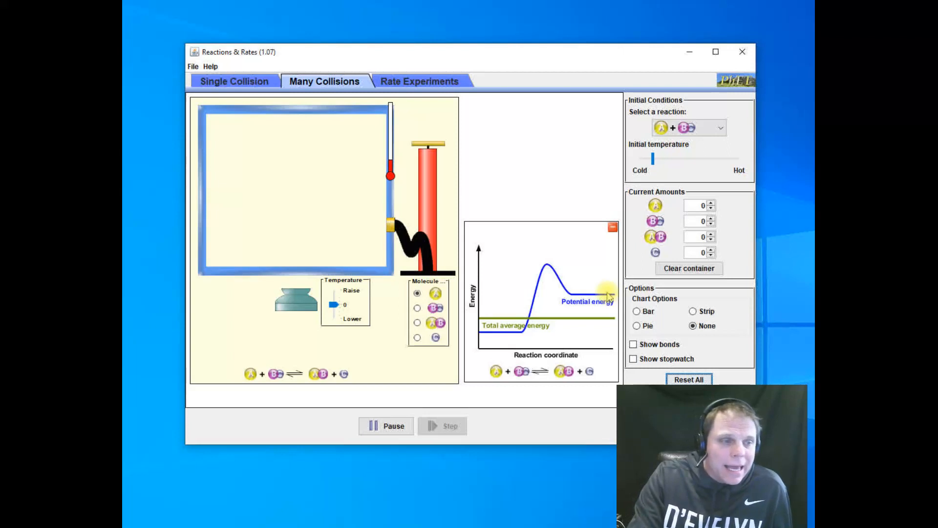
mouse_move(234, 383)
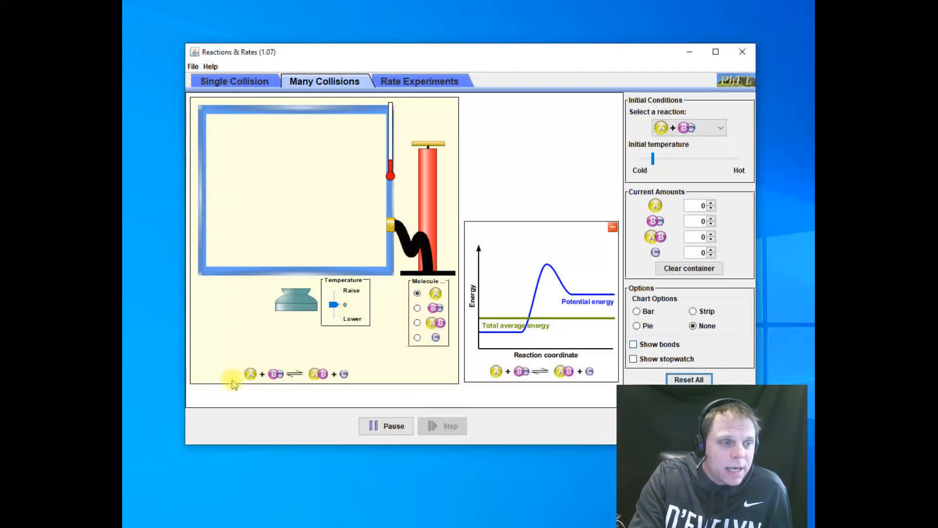
mouse_move(290, 383)
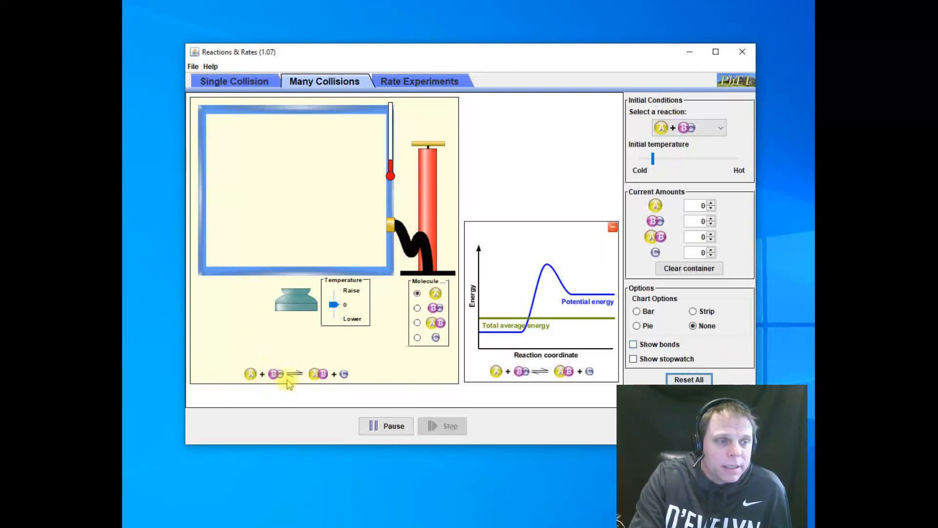
mouse_move(307, 383)
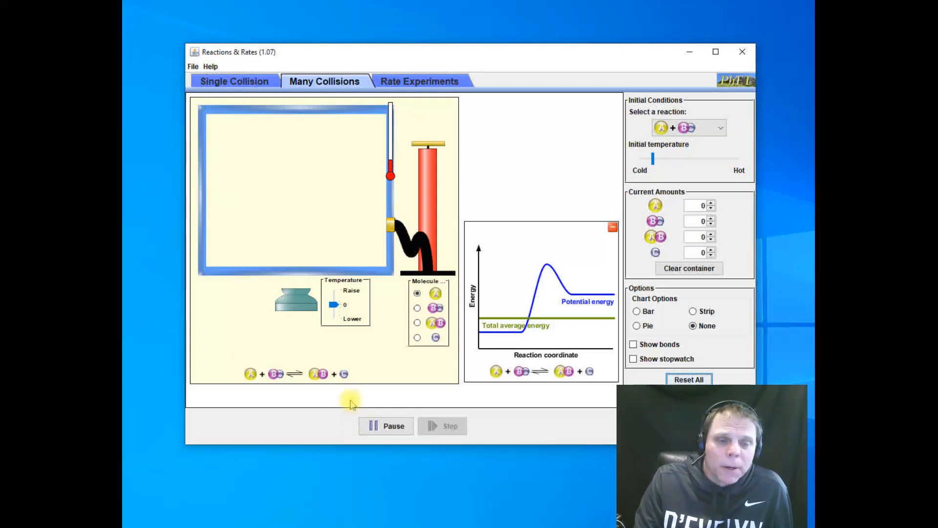
mouse_move(352, 404)
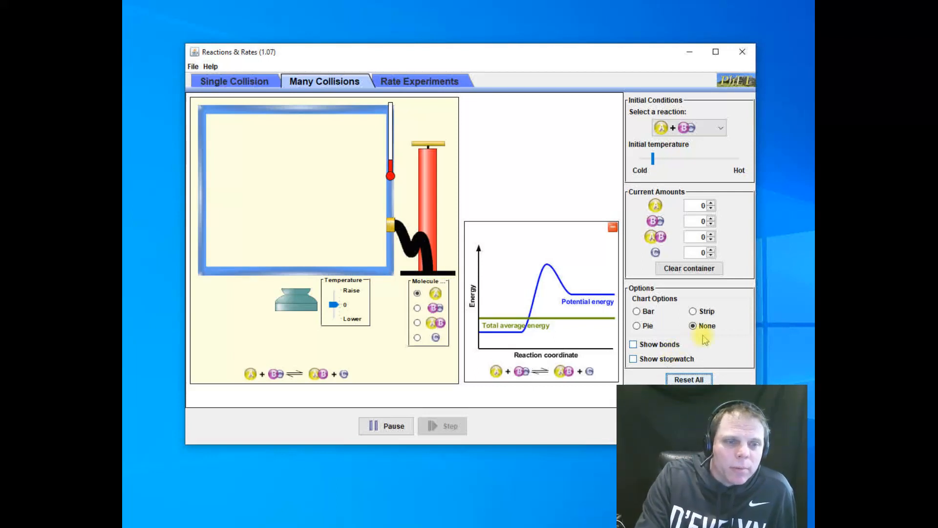
Step: Switch Chart Options to Strip to track A, BC, AB and C amounts over time
click(694, 310)
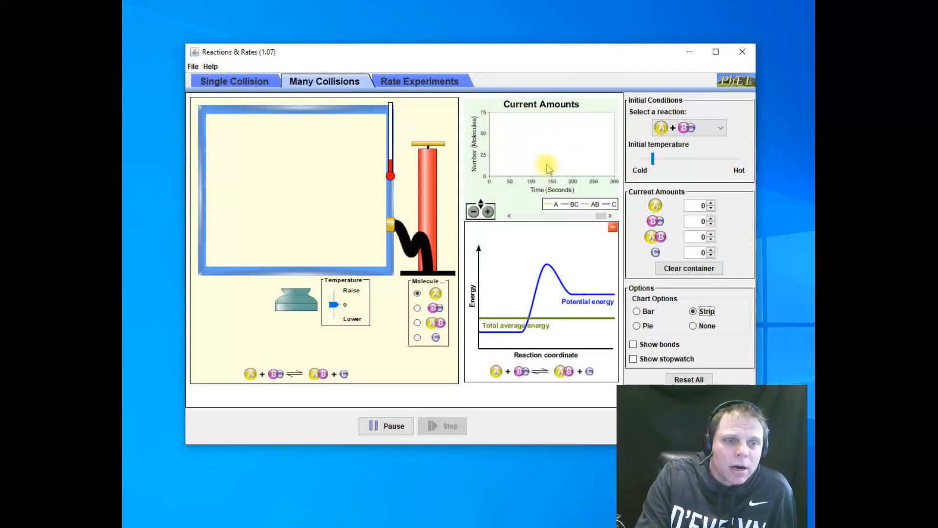
mouse_move(574, 207)
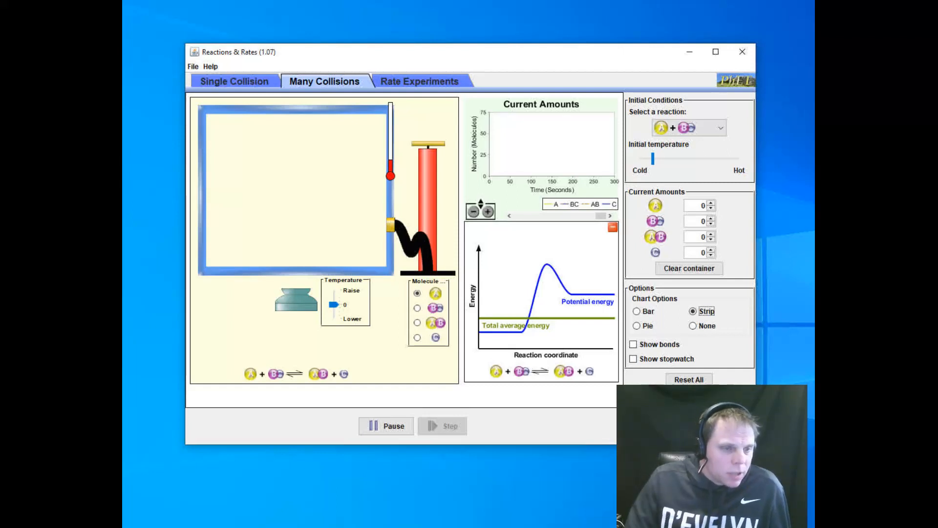
Step: Set Current Amounts to 50 A and 50 BC molecules in the container
click(385, 426)
text(50)
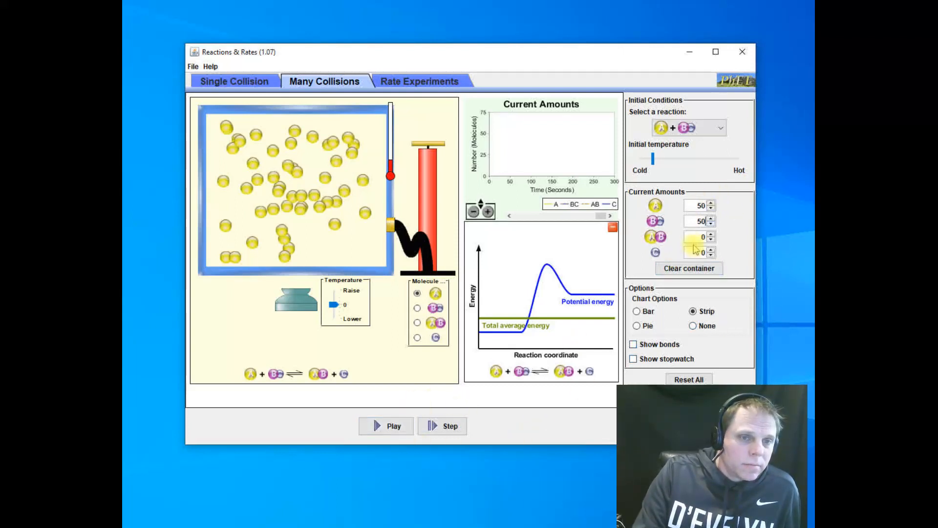
click(385, 425)
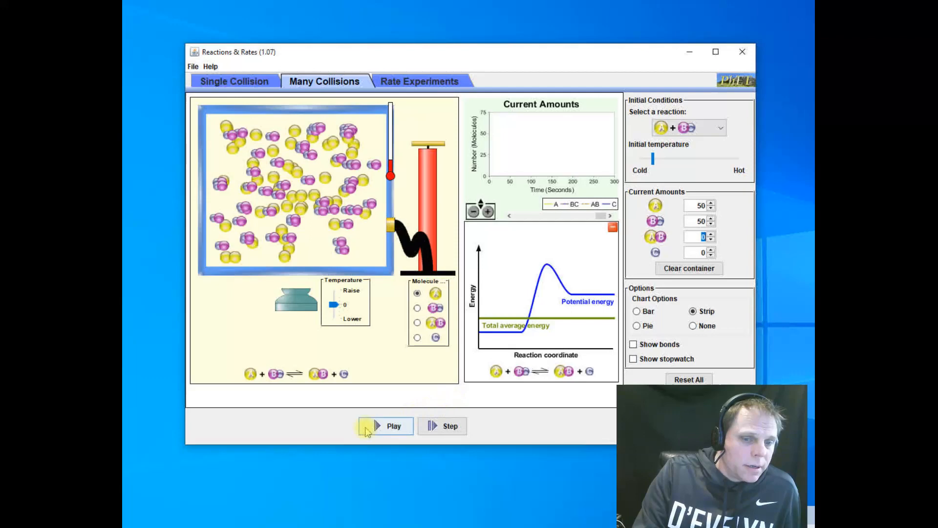
Step: Play the simulation so A and BC begin forming AB and C
click(385, 425)
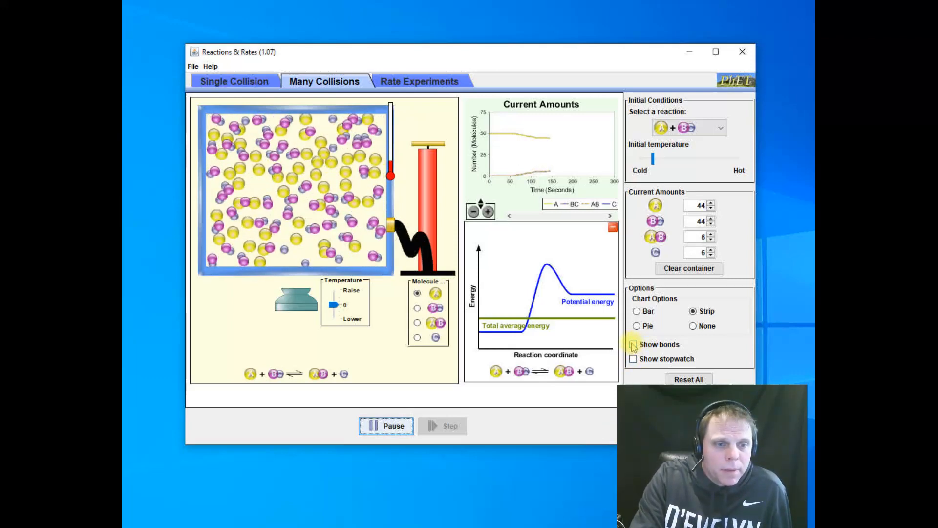
Step: Show bonds, let the mix settle near 34/34/16/16, then pull the temperature slider lower
click(633, 344)
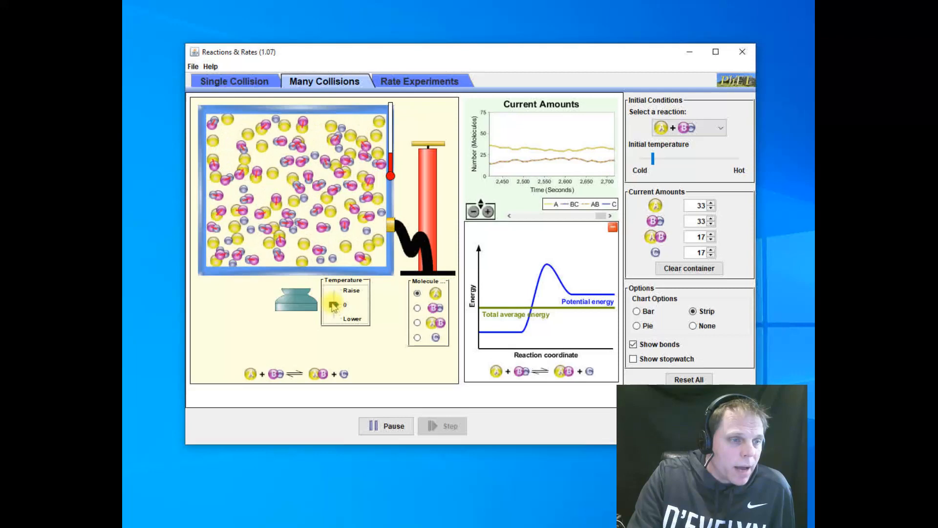
click(353, 318)
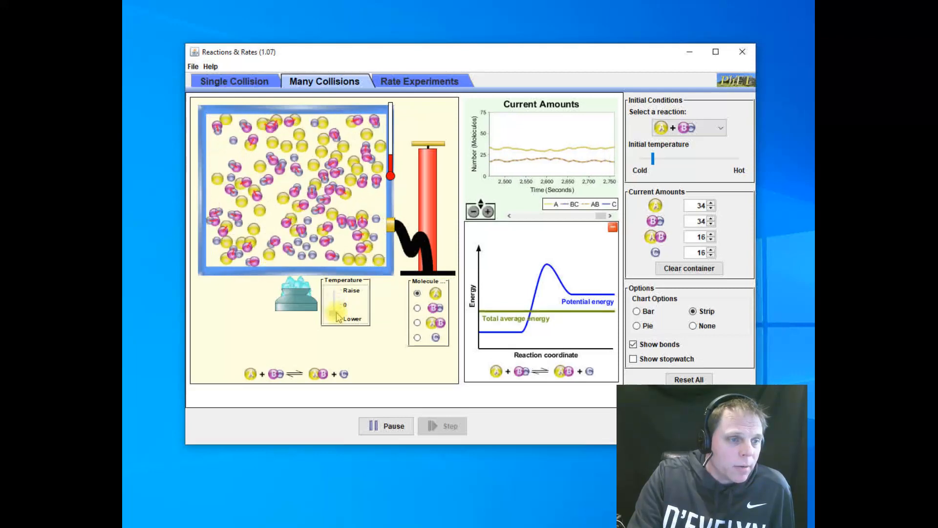